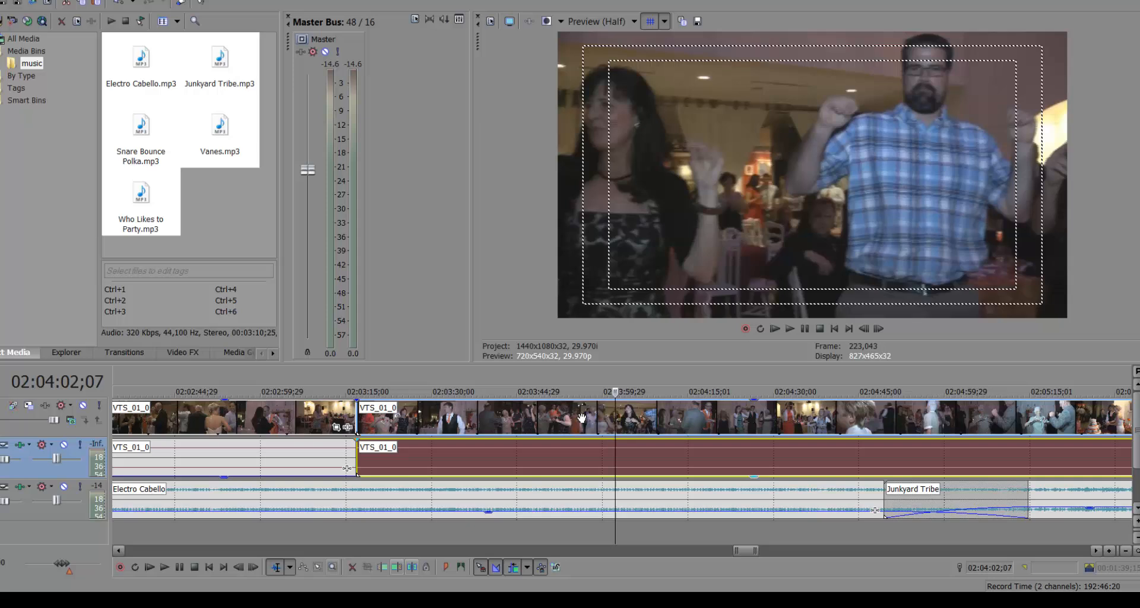
Jump to another moment in the dance footage and dismiss the import window without importing
{"action": "left_click", "coordinate": [487, 391]}
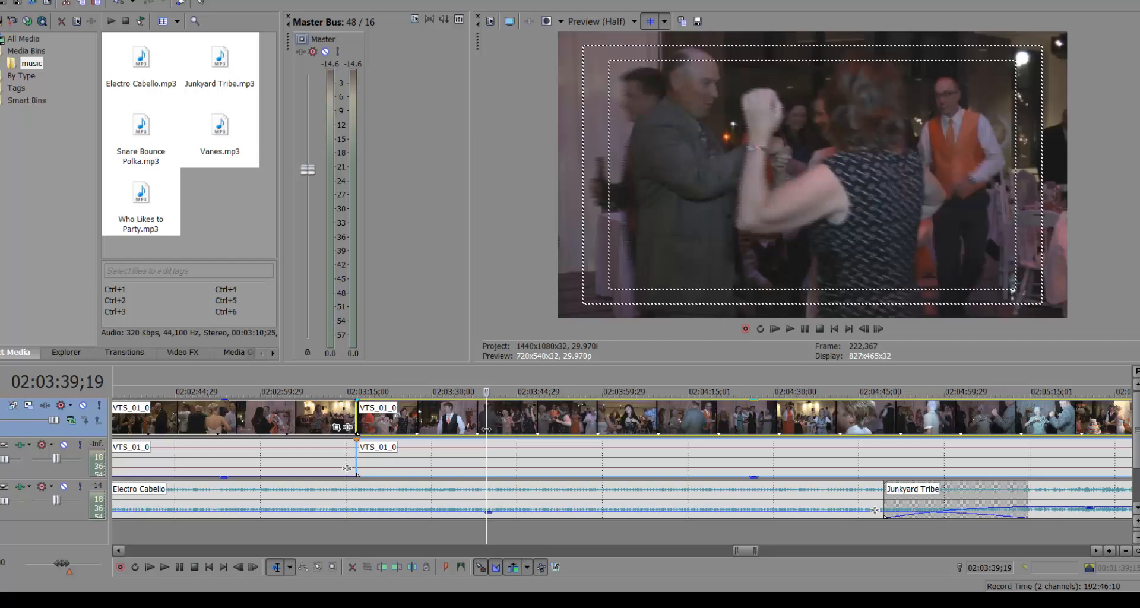
{"action": "right_click", "coordinate": [414, 418]}
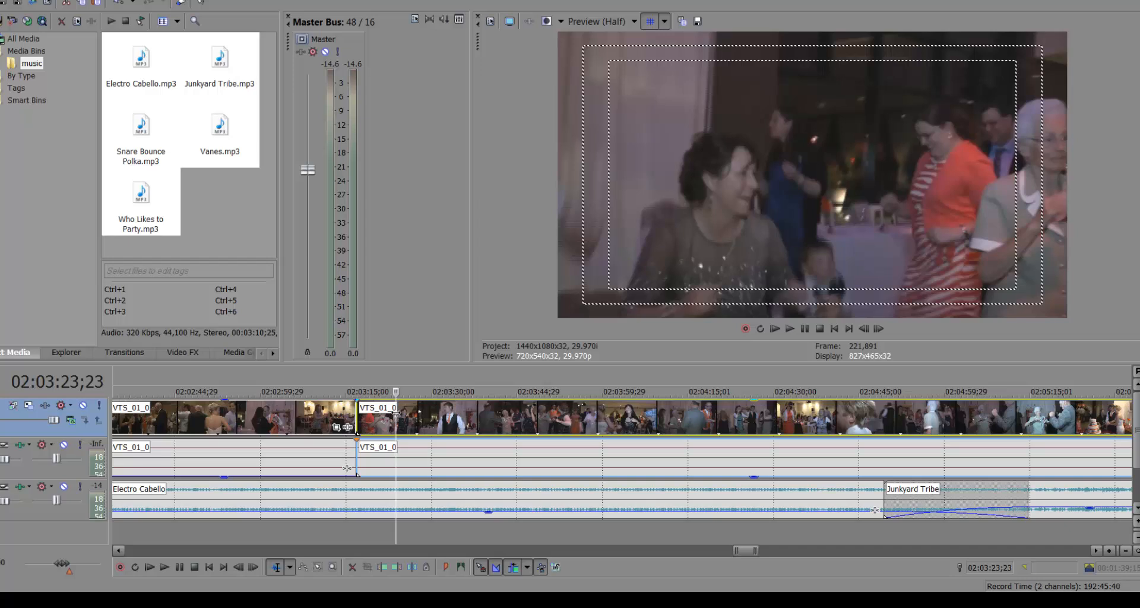
{"action": "mouse_move", "coordinate": [420, 410]}
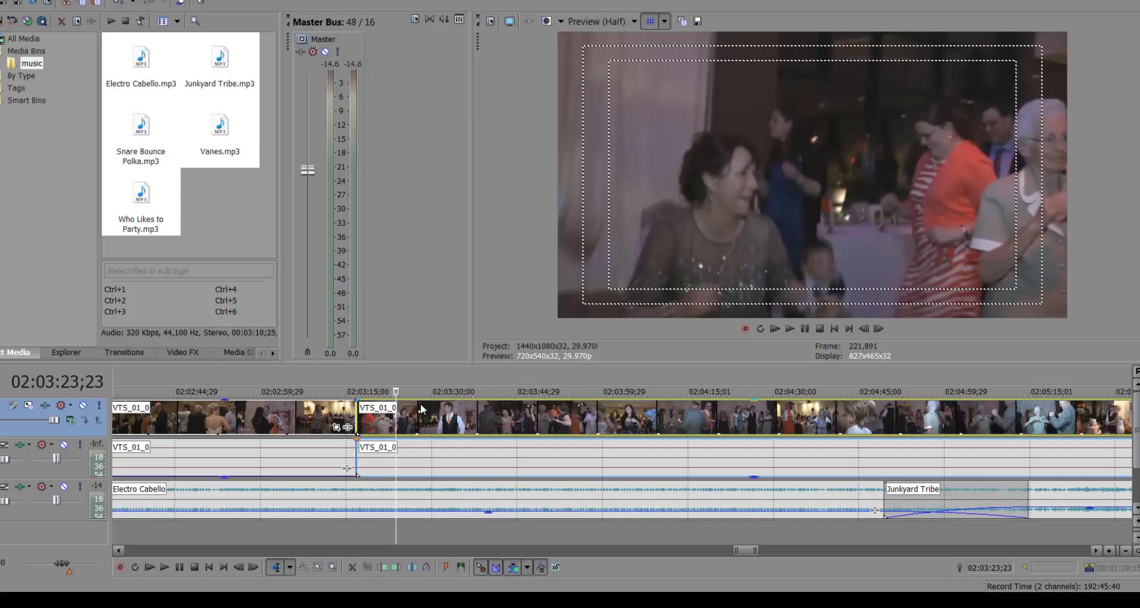
{"action": "right_click", "coordinate": [422, 414]}
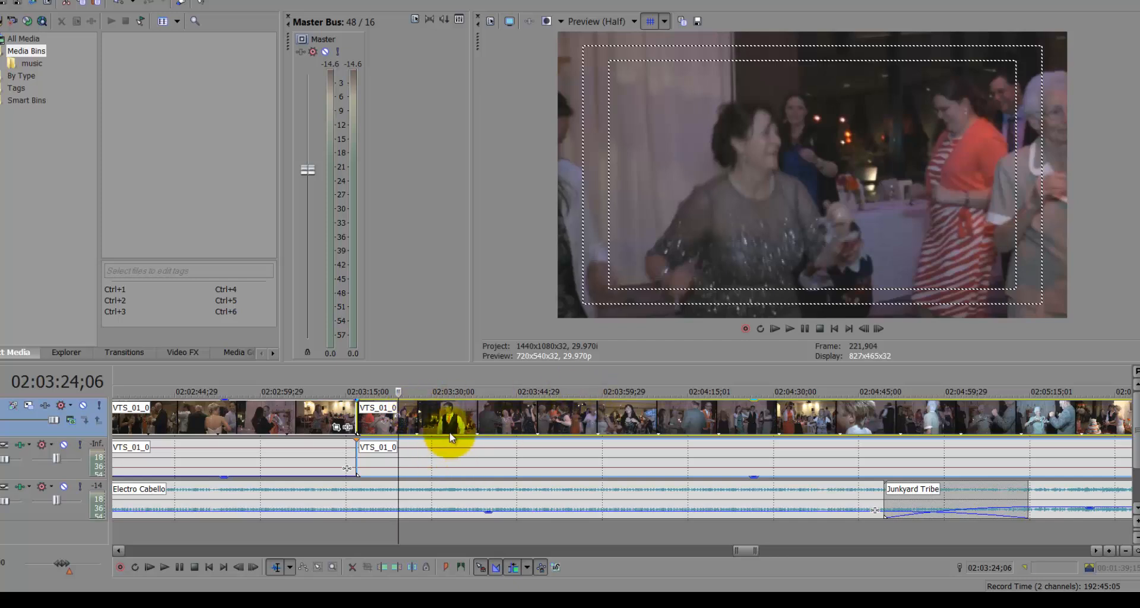
{"action": "mouse_move", "coordinate": [452, 431]}
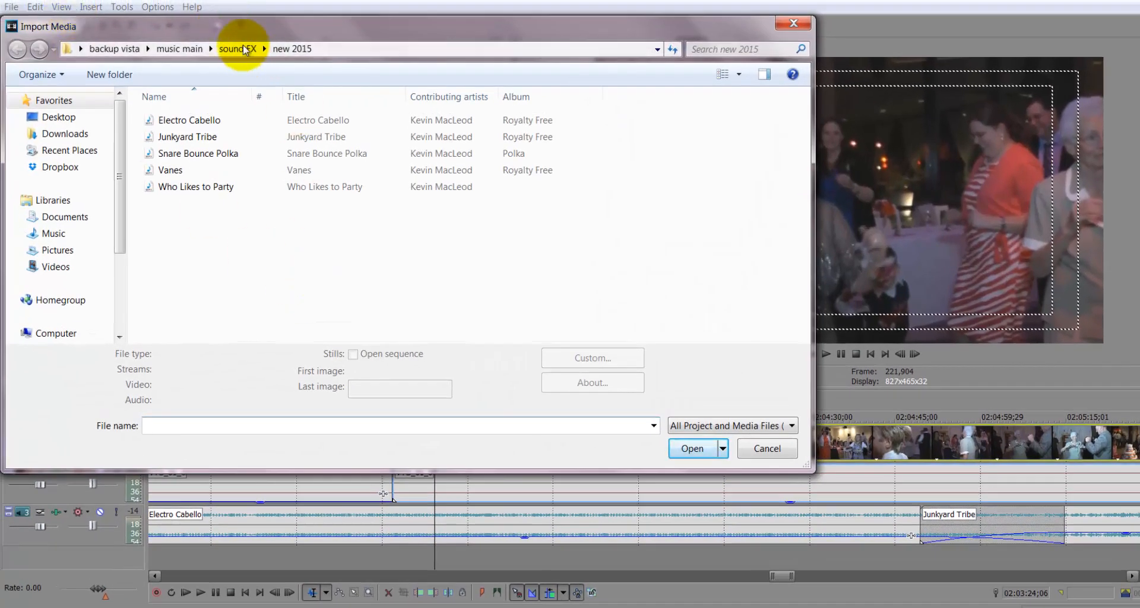
{"action": "left_click", "coordinate": [766, 448]}
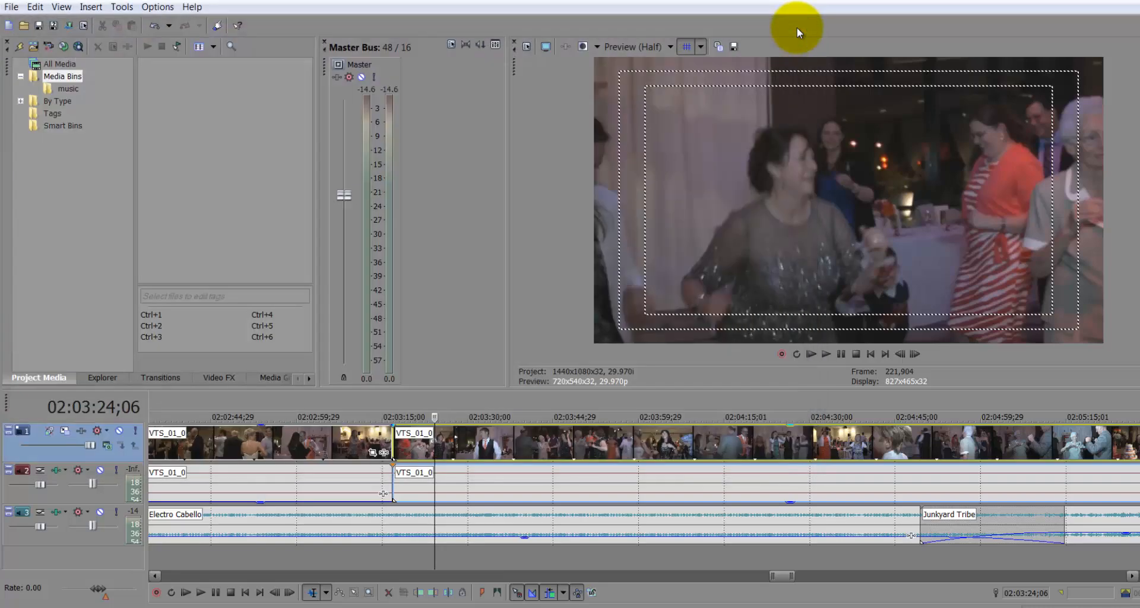
{"action": "mouse_move", "coordinate": [103, 253]}
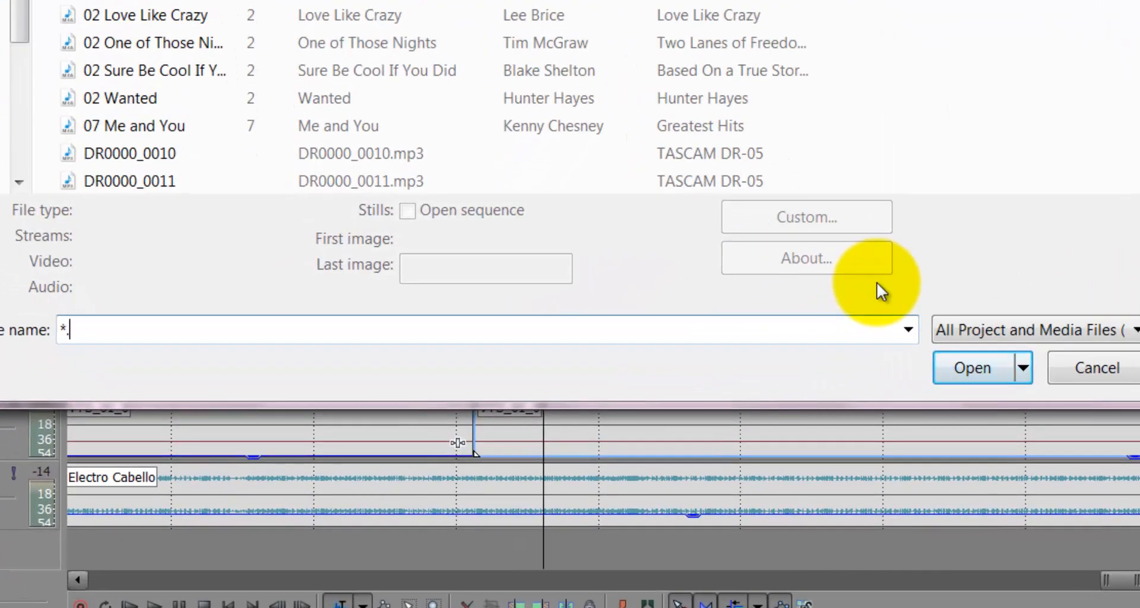
Close the import window and pull the Electro Cabello music's gain down to about -11.1 dB
{"action": "type", "text": "IFO"}
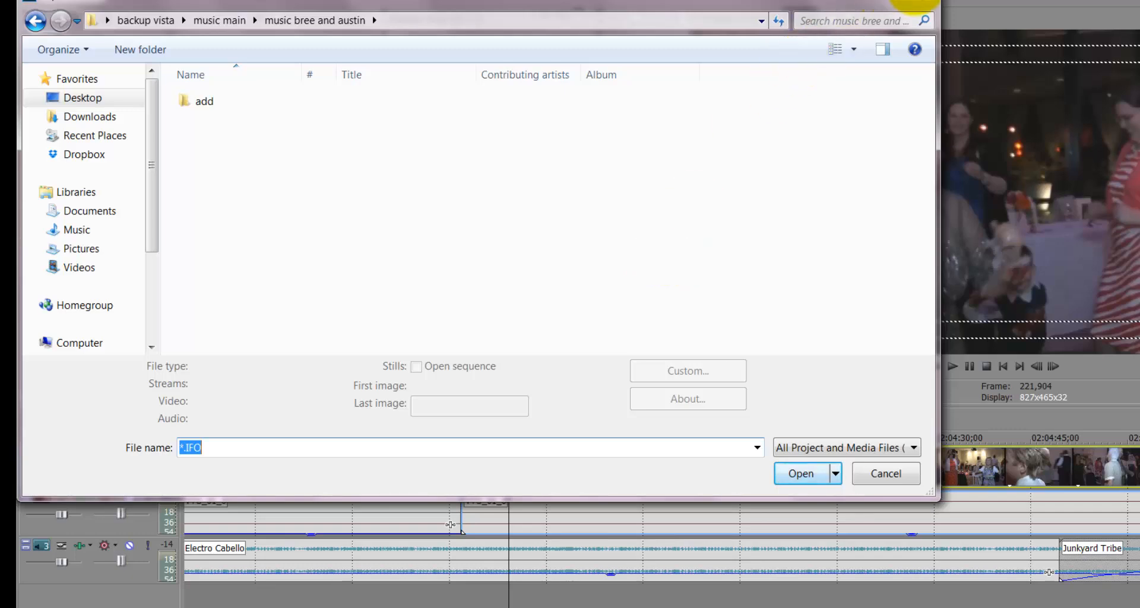
{"action": "left_click", "coordinate": [885, 474]}
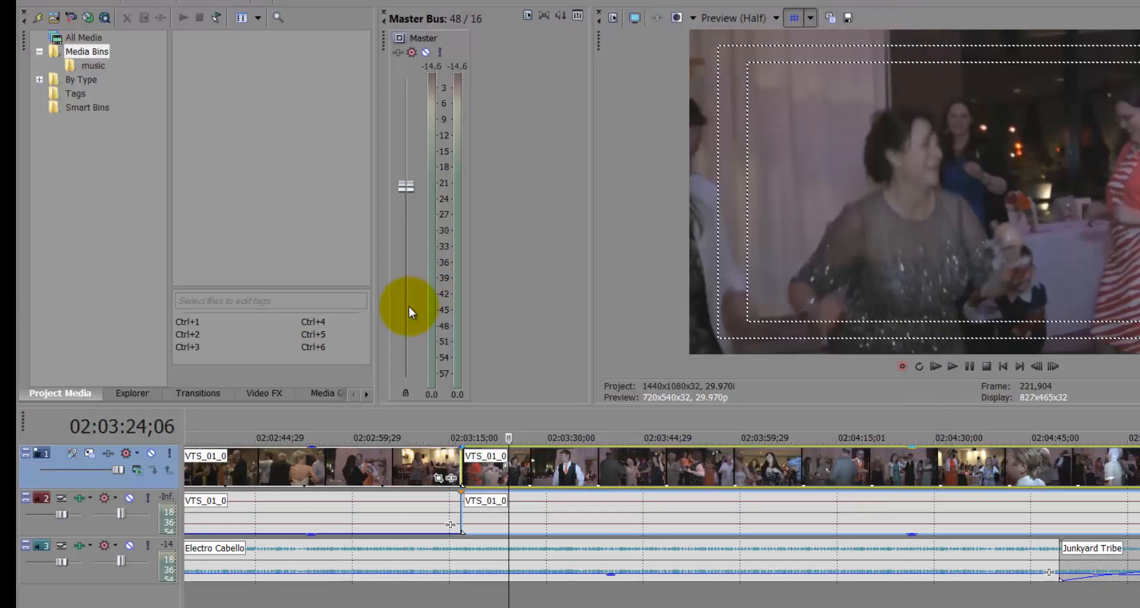
{"action": "mouse_move", "coordinate": [604, 333]}
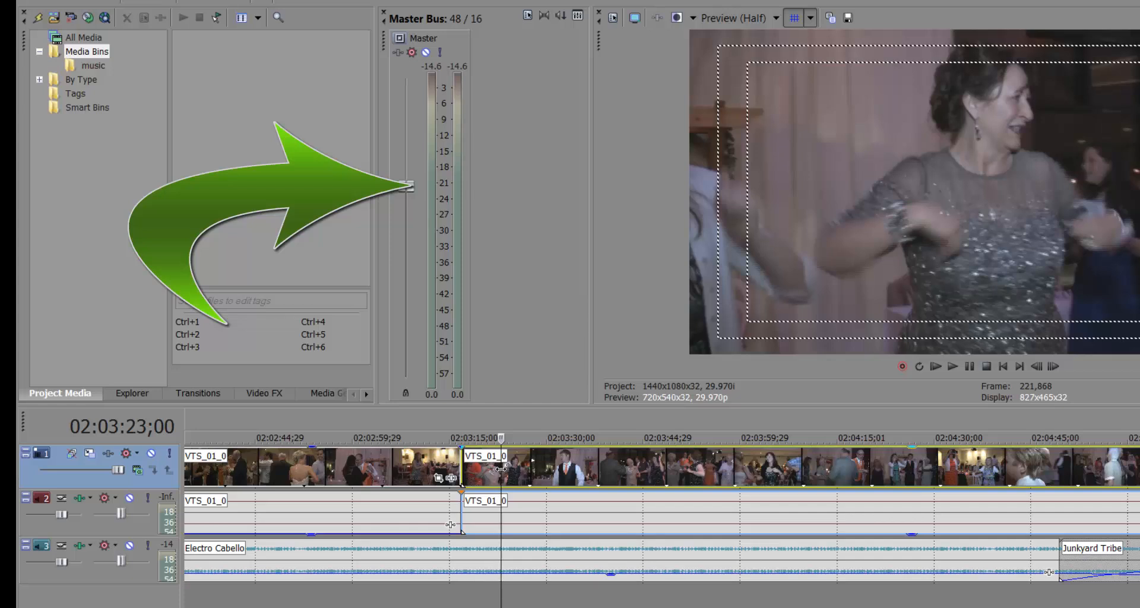
{"action": "mouse_move", "coordinate": [514, 472]}
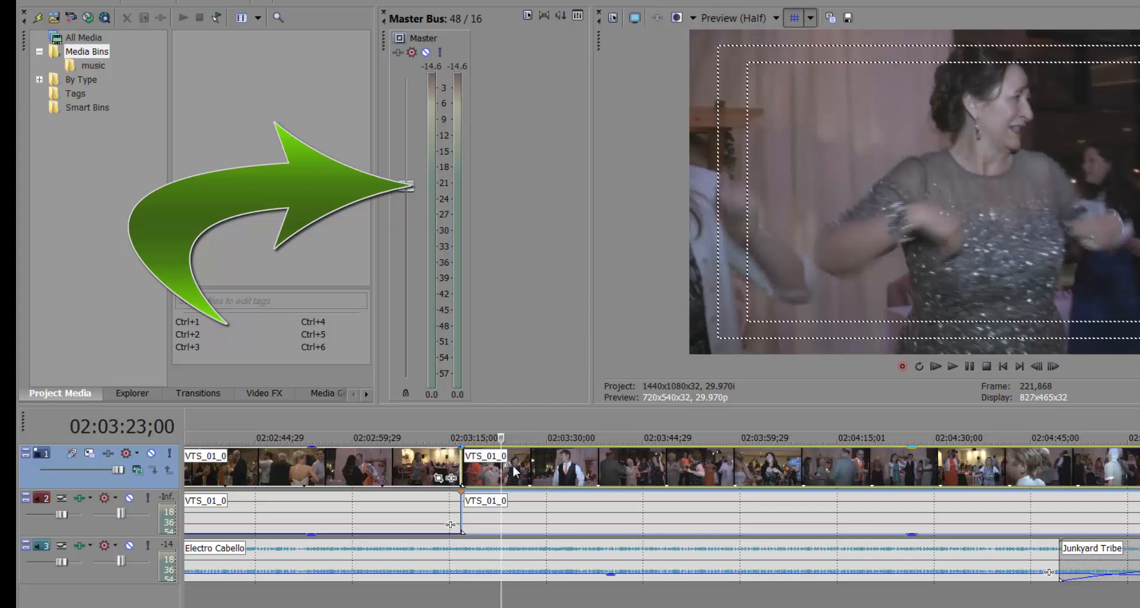
{"action": "right_click", "coordinate": [509, 466]}
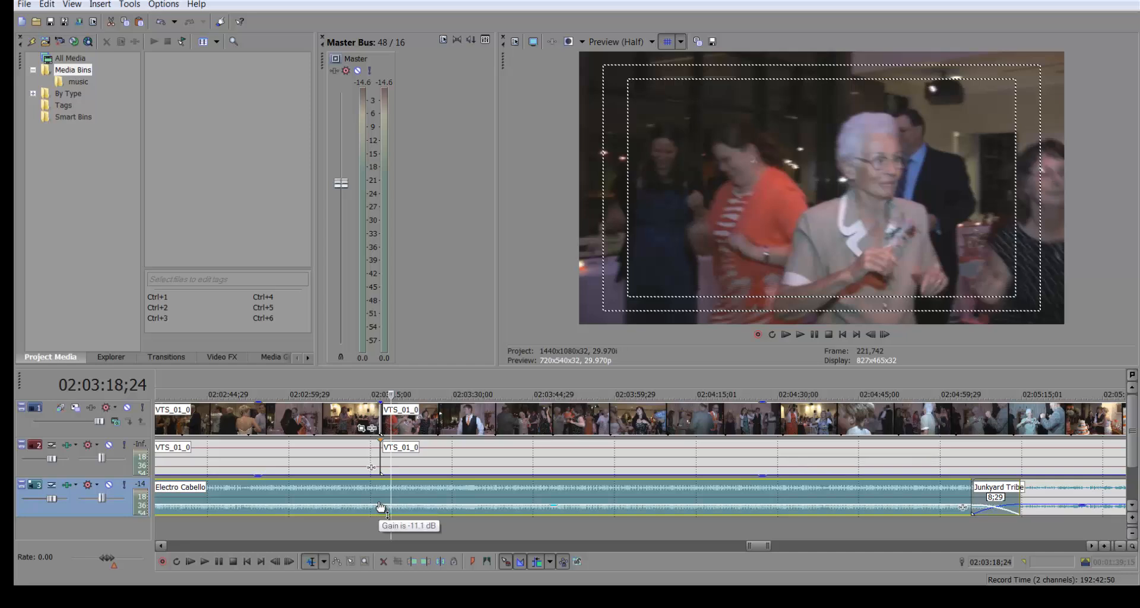
{"action": "mouse_move", "coordinate": [385, 499]}
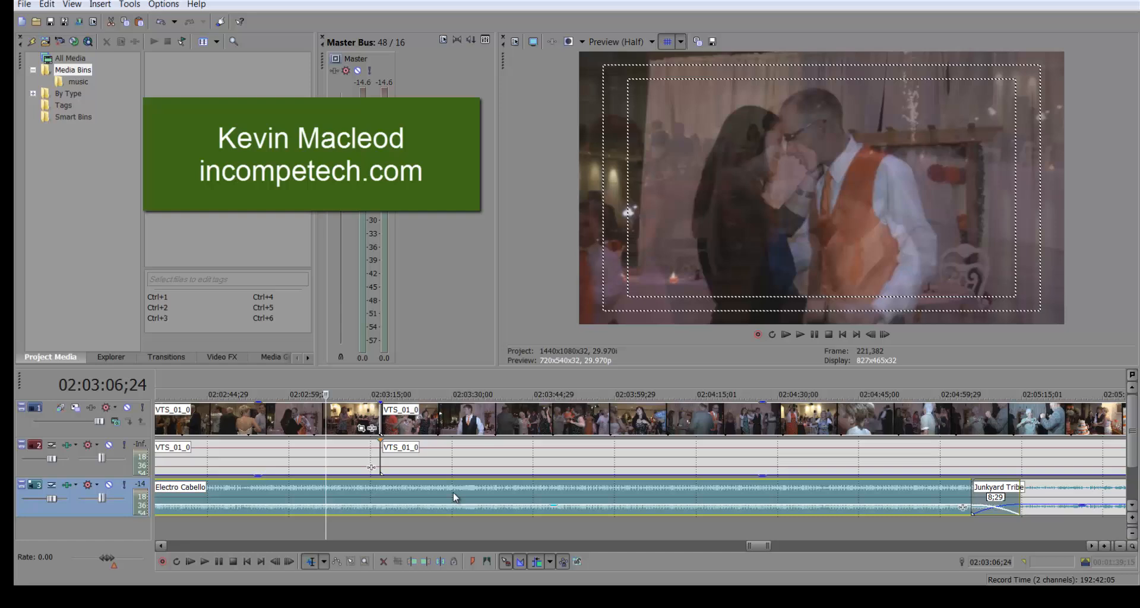
{"action": "mouse_move", "coordinate": [460, 493]}
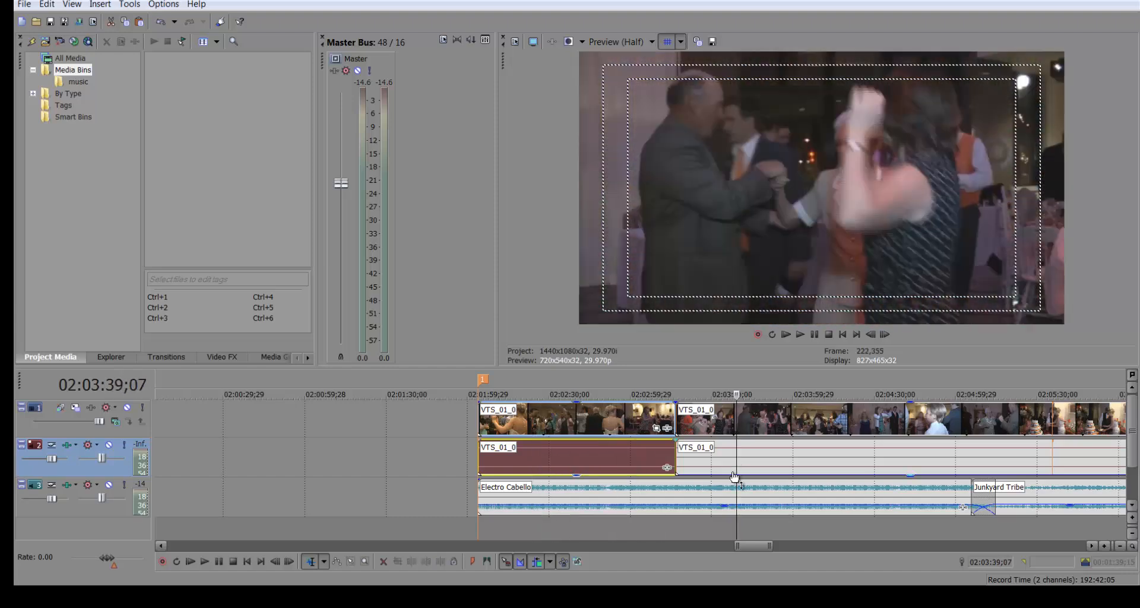
{"action": "mouse_move", "coordinate": [746, 467]}
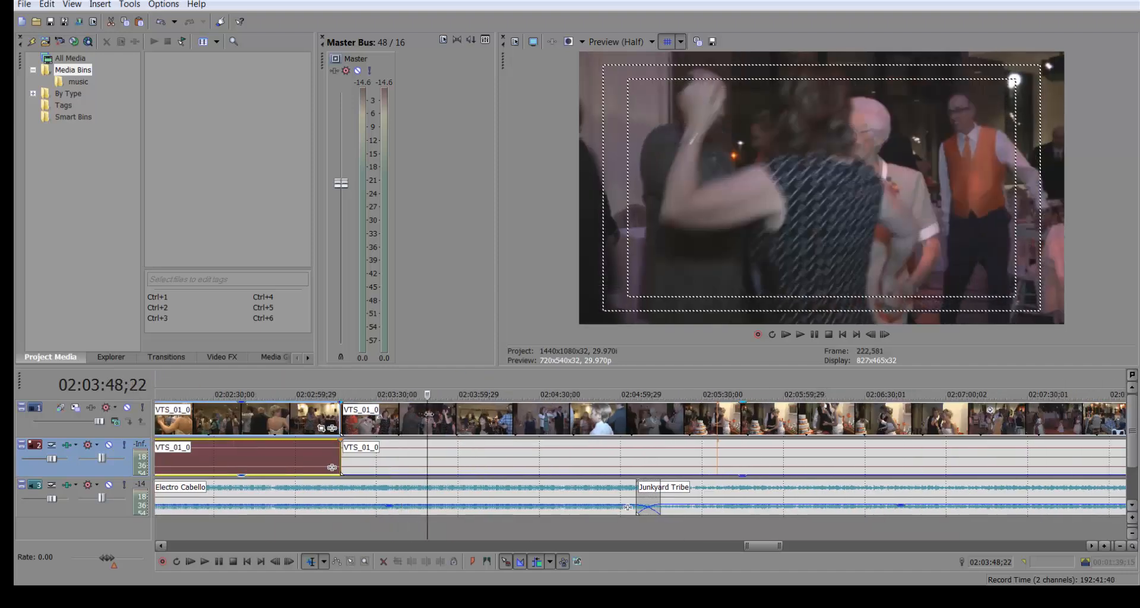
Insert a Velocity envelope on the dance video event via Insert/Remove Envelope
{"action": "right_click", "coordinate": [432, 419]}
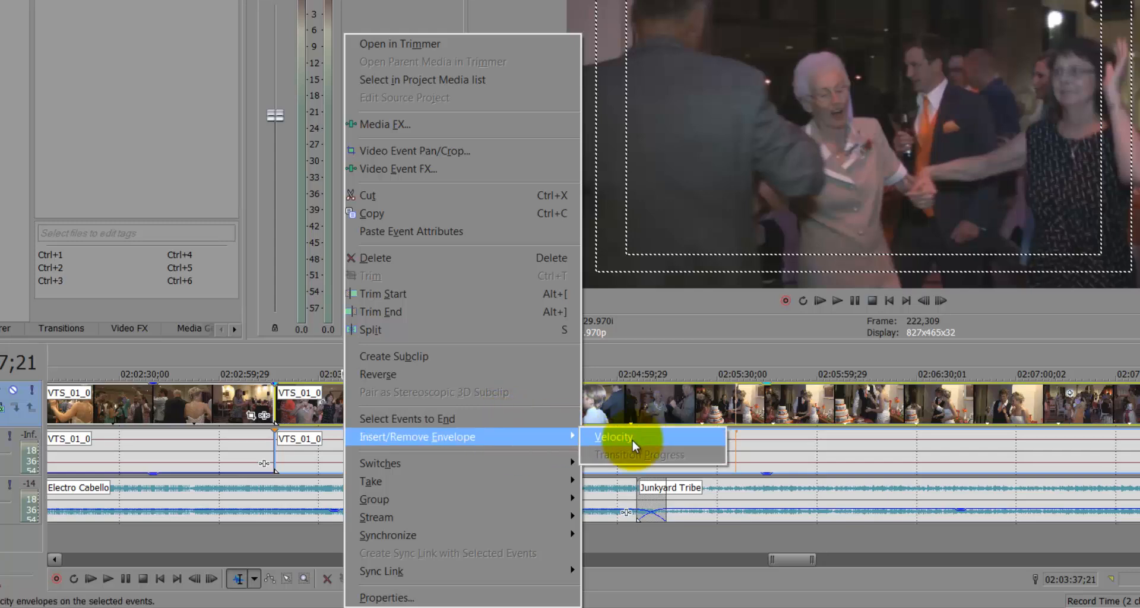
{"action": "left_click", "coordinate": [613, 436]}
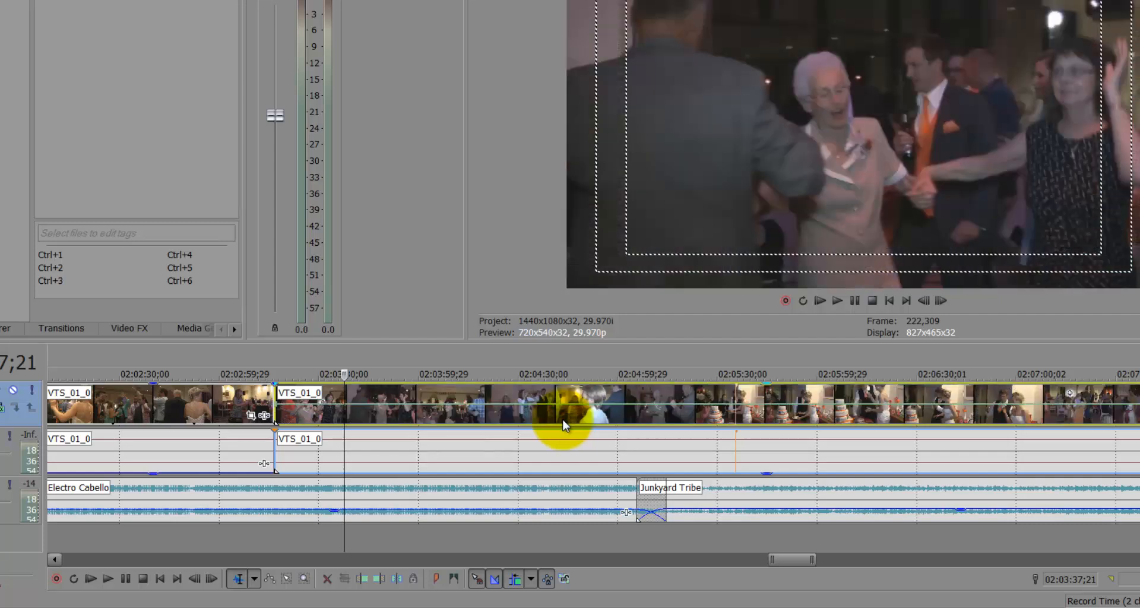
{"action": "mouse_move", "coordinate": [211, 404]}
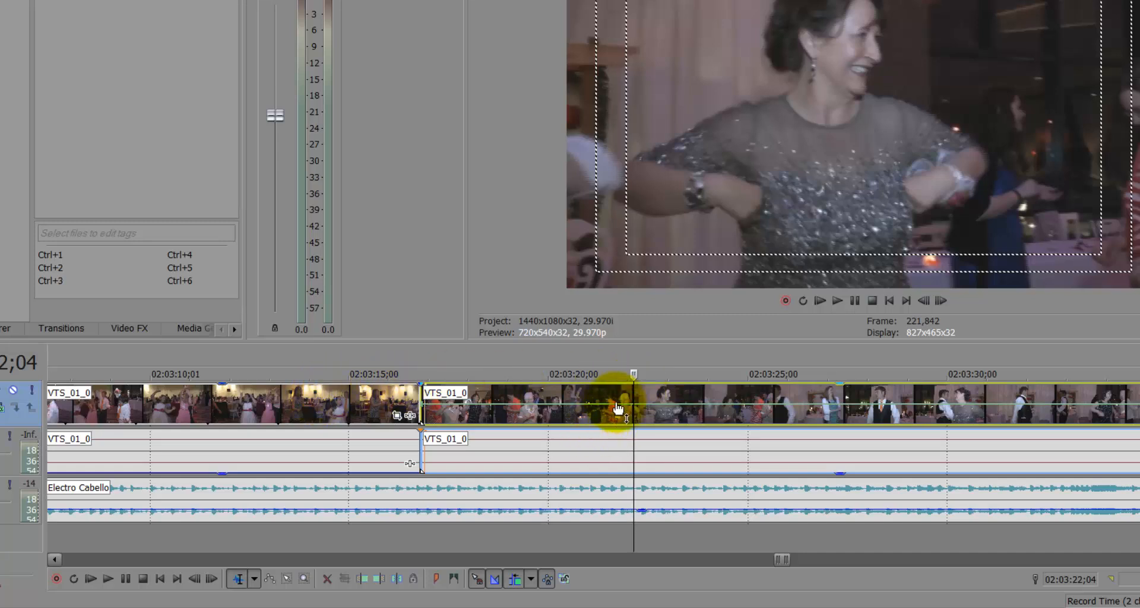
{"action": "mouse_move", "coordinate": [655, 407]}
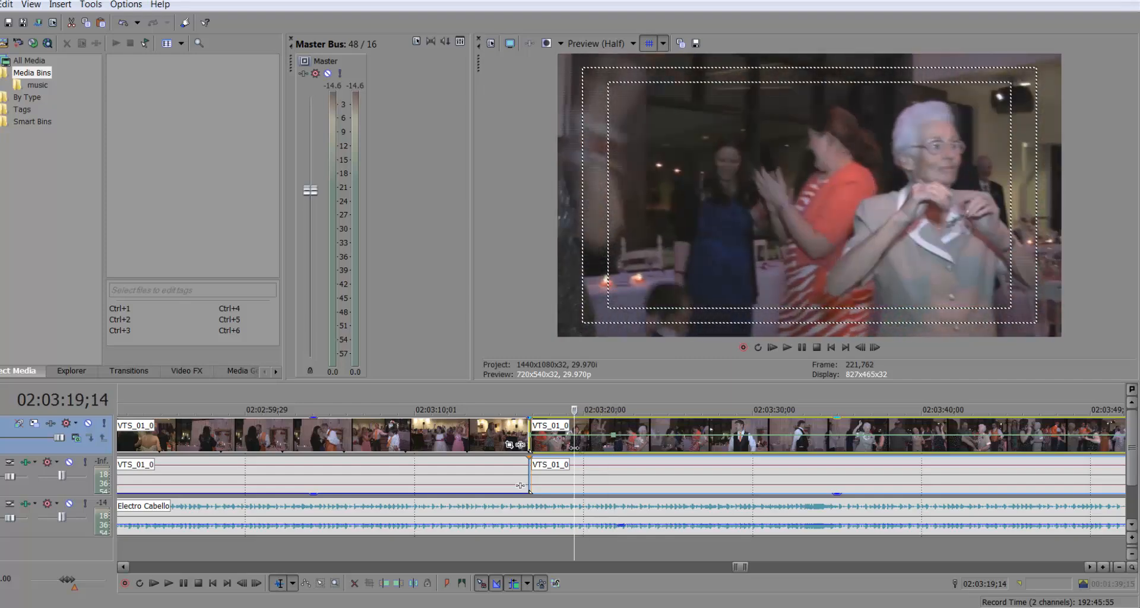
{"action": "mouse_move", "coordinate": [611, 444]}
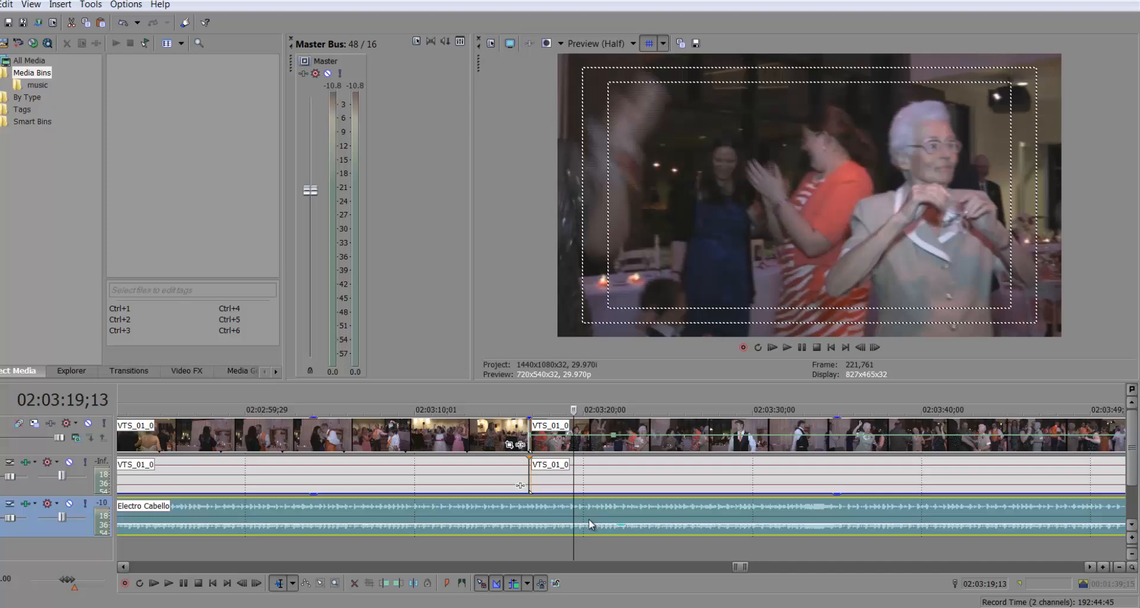
{"action": "mouse_move", "coordinate": [563, 440]}
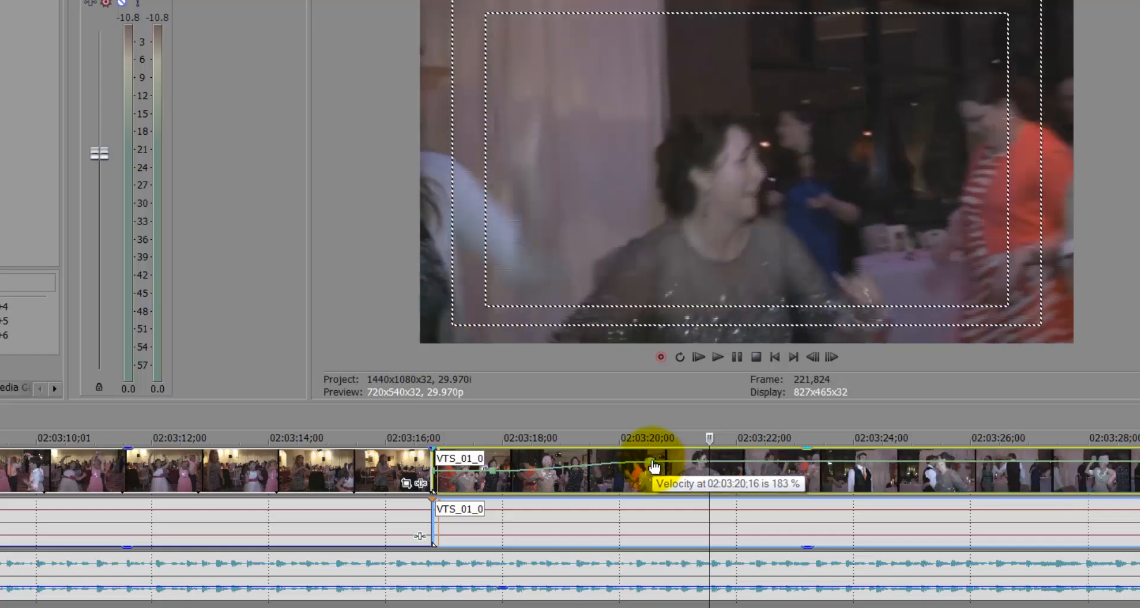
{"action": "mouse_move", "coordinate": [488, 487]}
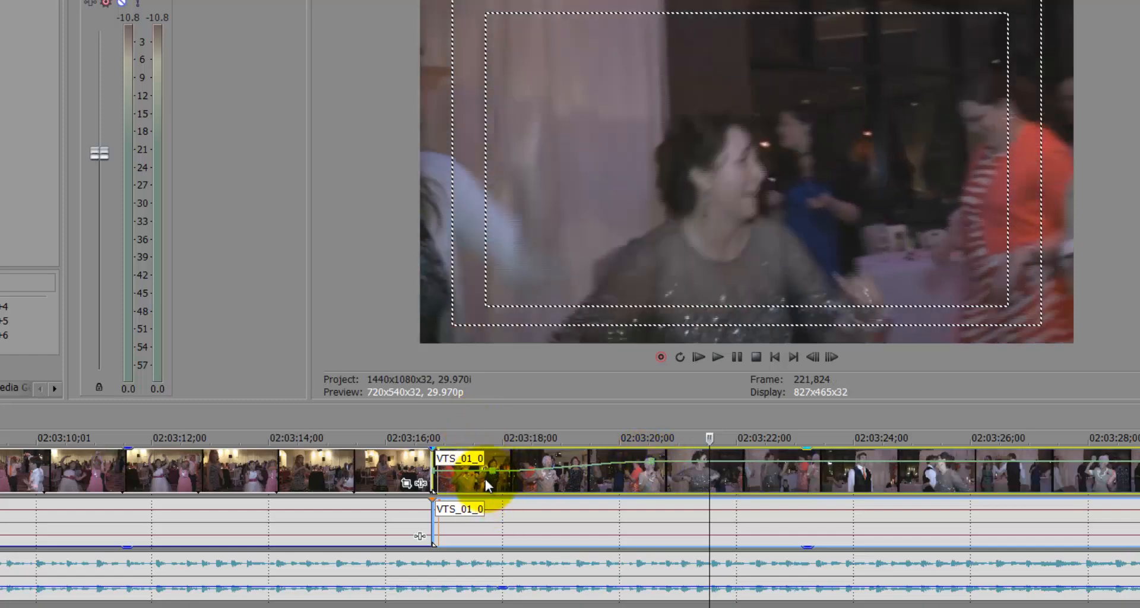
Preview the sped-up footage and drag the velocity point near 02:03:27 down to 52%
{"action": "left_click", "coordinate": [717, 357]}
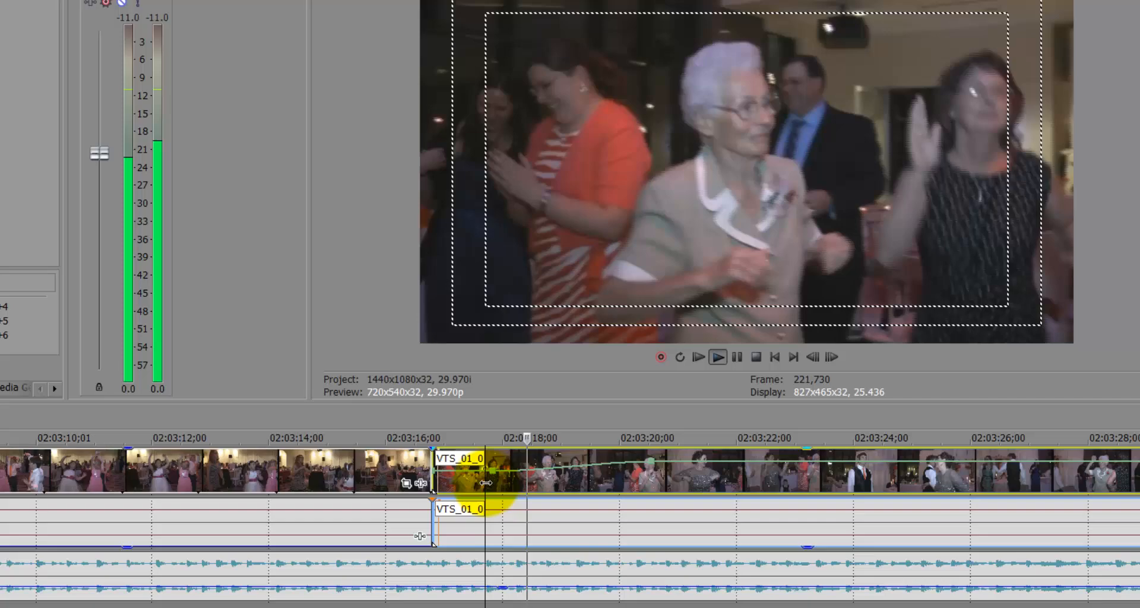
{"action": "left_click", "coordinate": [582, 533]}
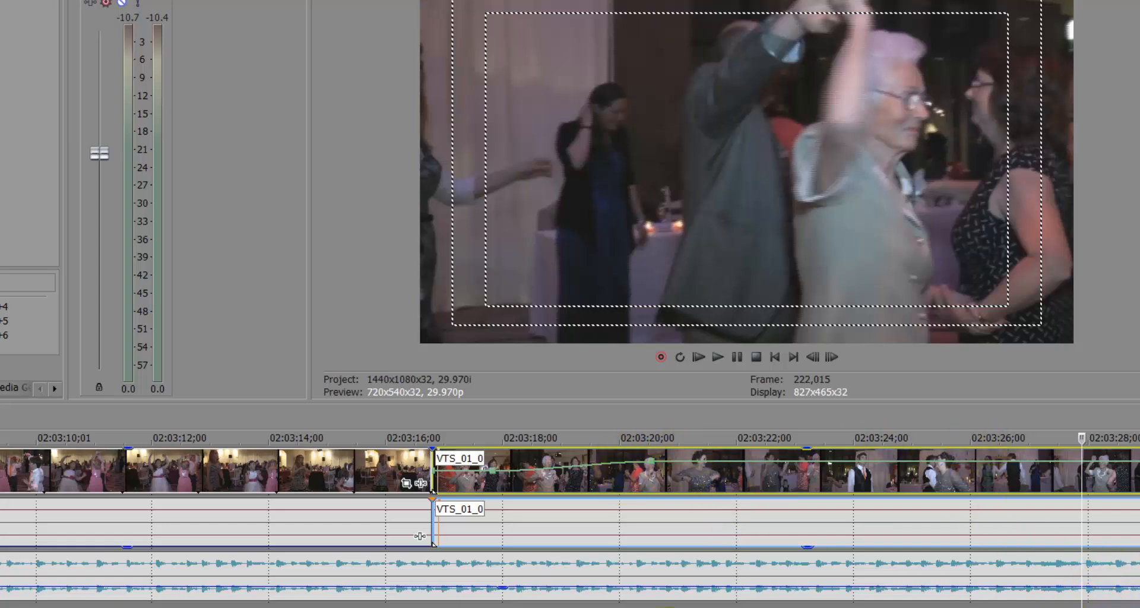
{"action": "scroll", "scroll_direction": "right", "scroll_amount": 3}
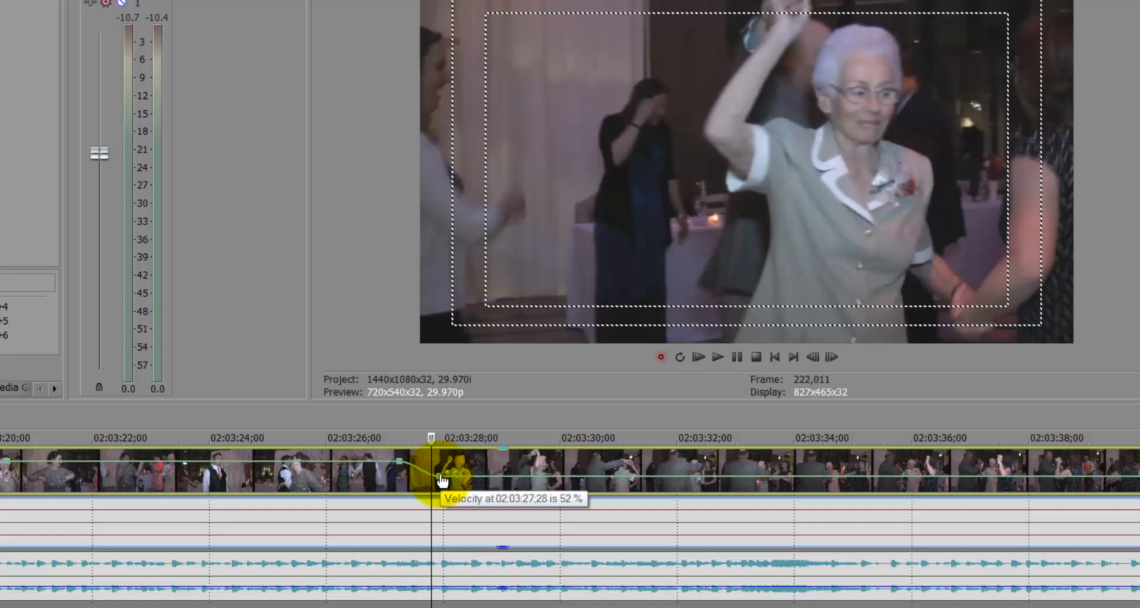
{"action": "left_click_drag", "start_coordinate": [441, 476], "coordinate": [441, 469]}
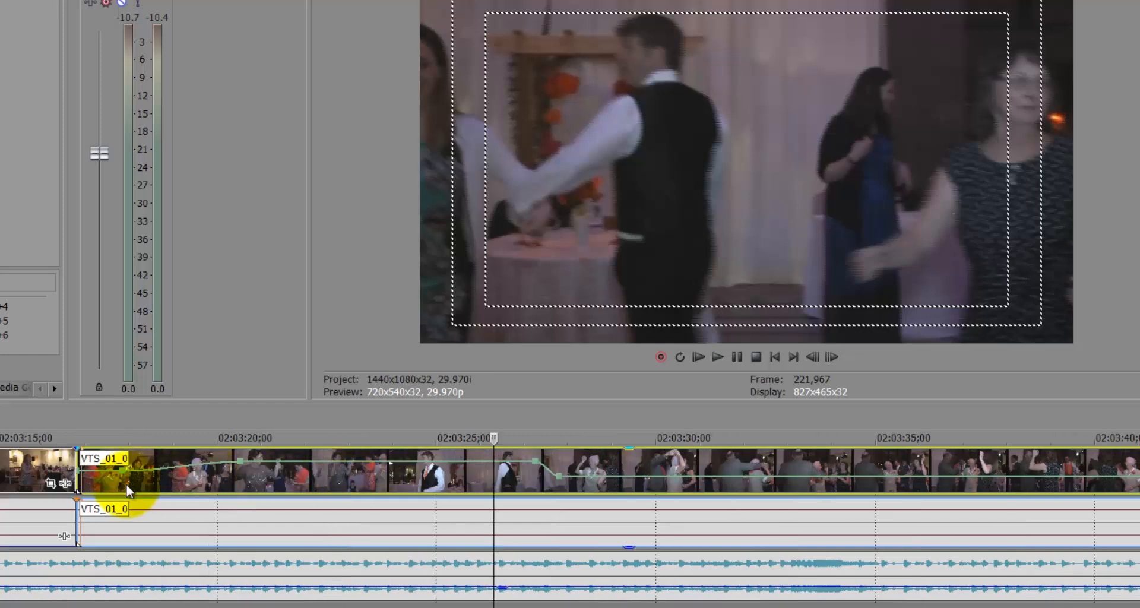
Replay the clip and add a second 52% point at 02:03:29;20 to hold the slowed speed
{"action": "left_click", "coordinate": [718, 356]}
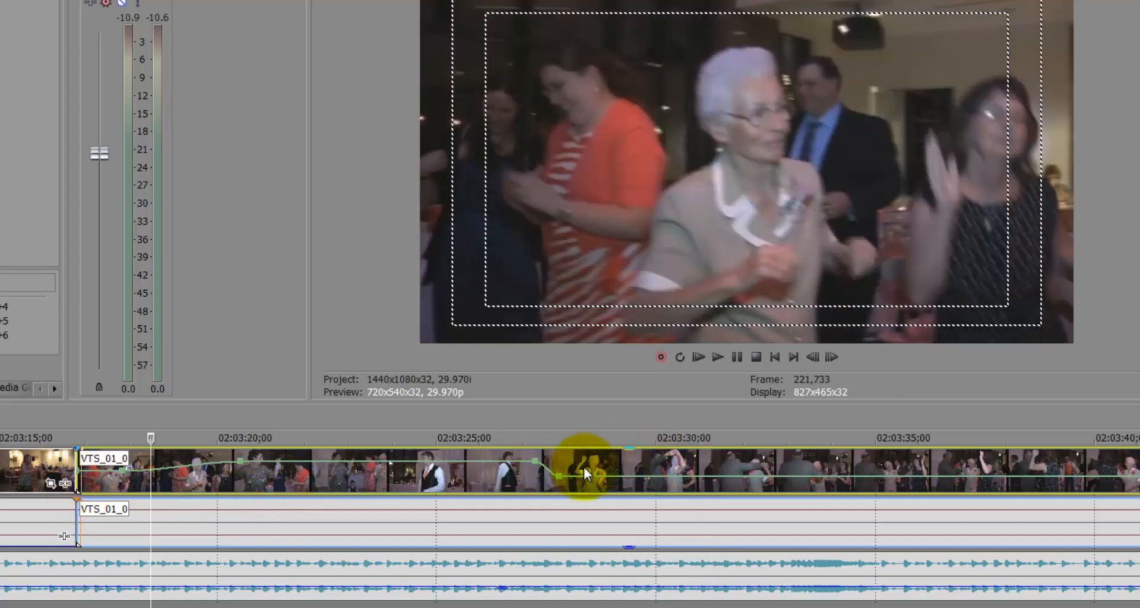
{"action": "mouse_move", "coordinate": [607, 483]}
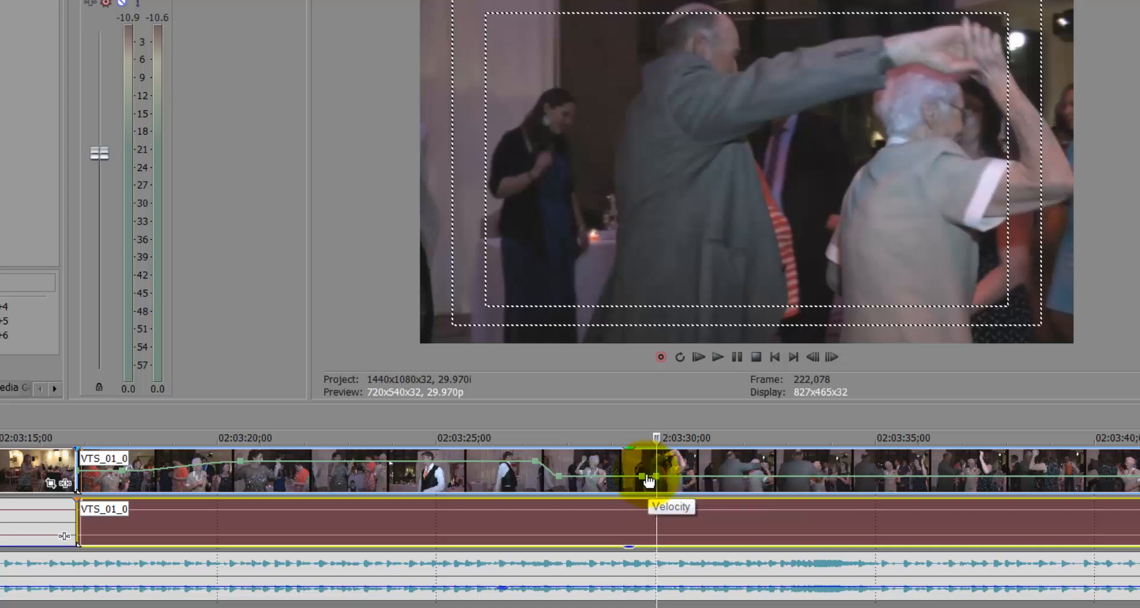
{"action": "mouse_move", "coordinate": [647, 480]}
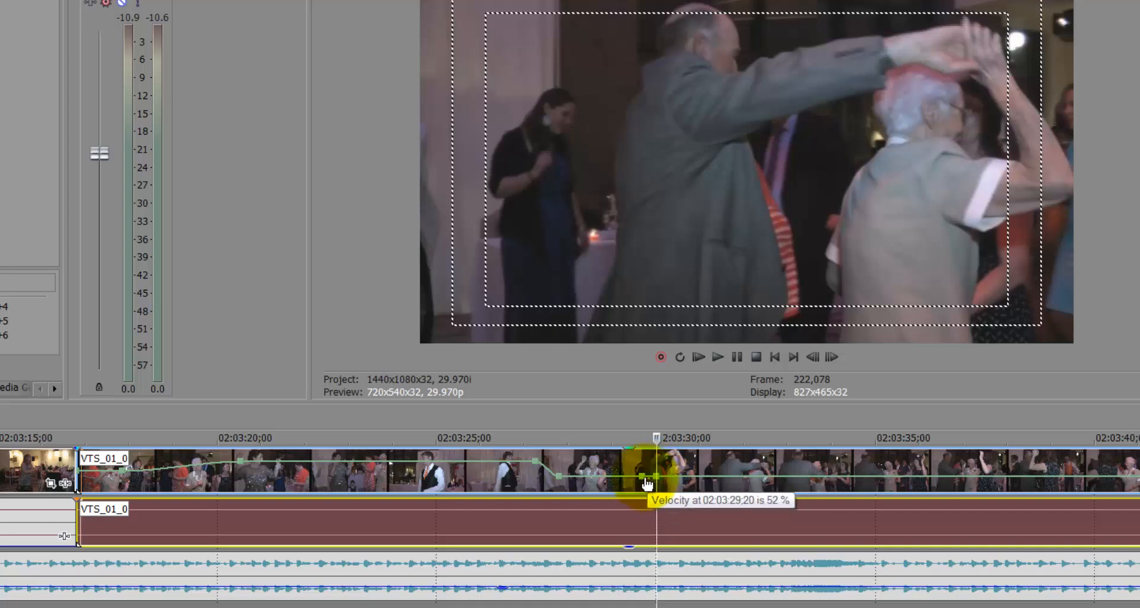
{"action": "left_click_drag", "start_coordinate": [648, 483], "coordinate": [658, 466]}
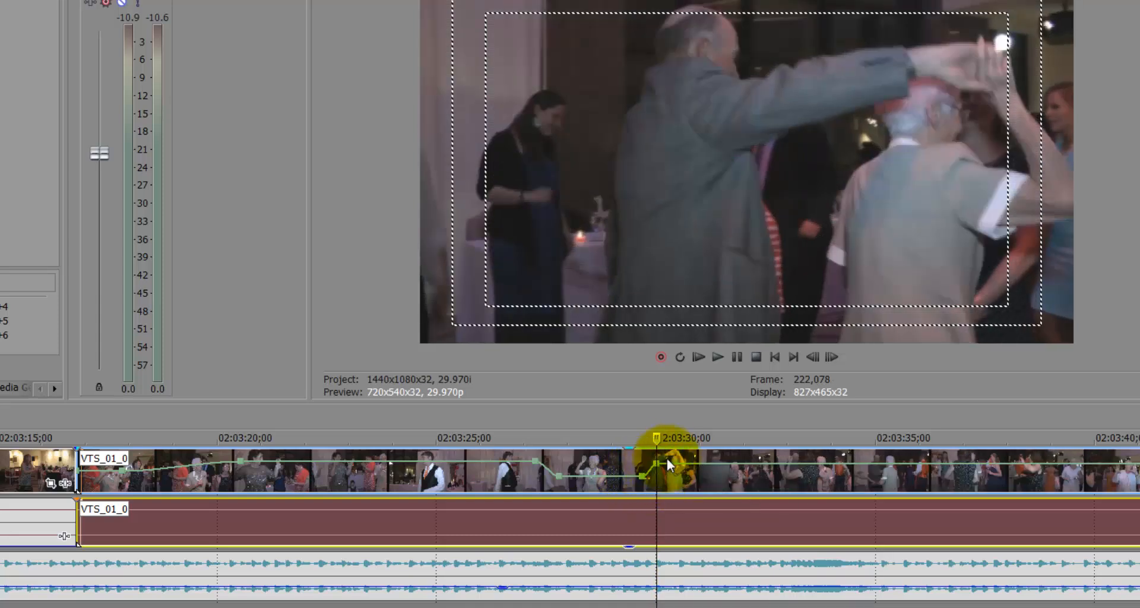
{"action": "mouse_move", "coordinate": [650, 472]}
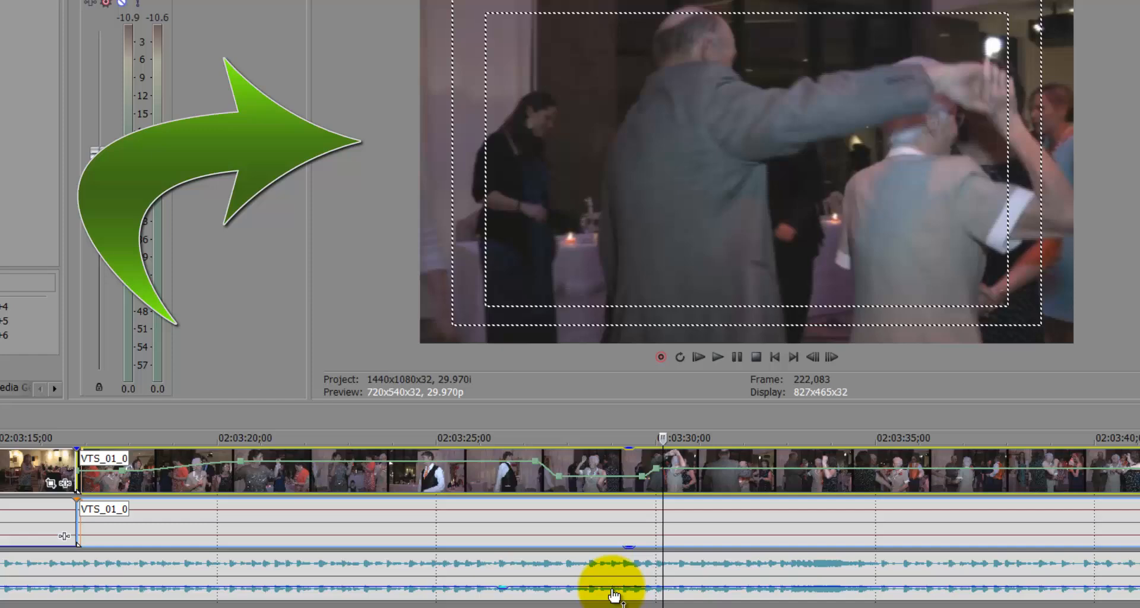
{"action": "right_click", "coordinate": [614, 589]}
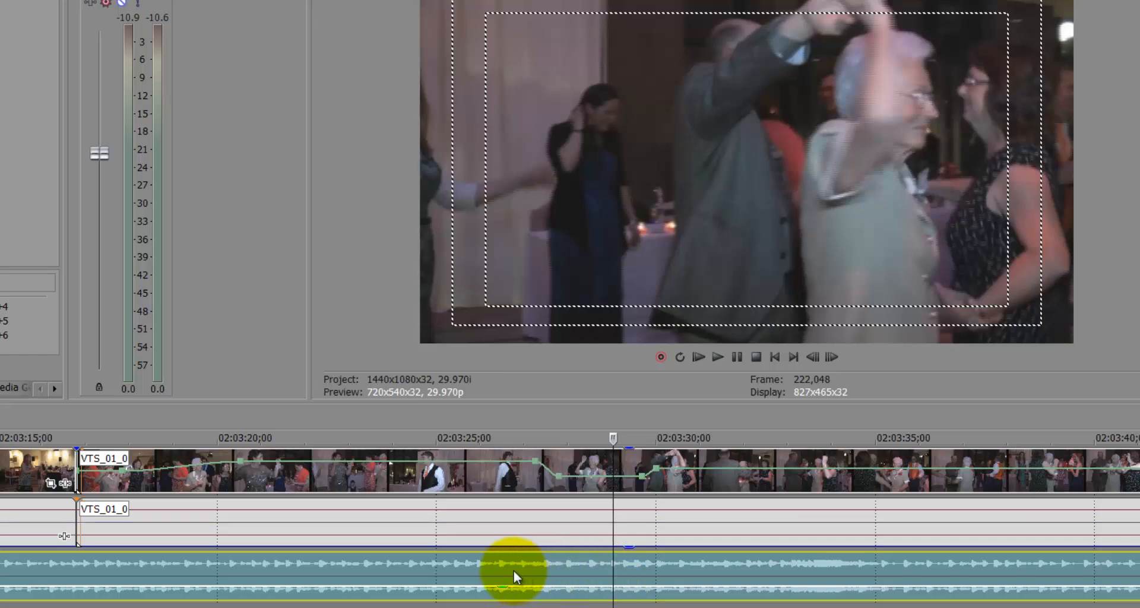
{"action": "left_click", "coordinate": [717, 357]}
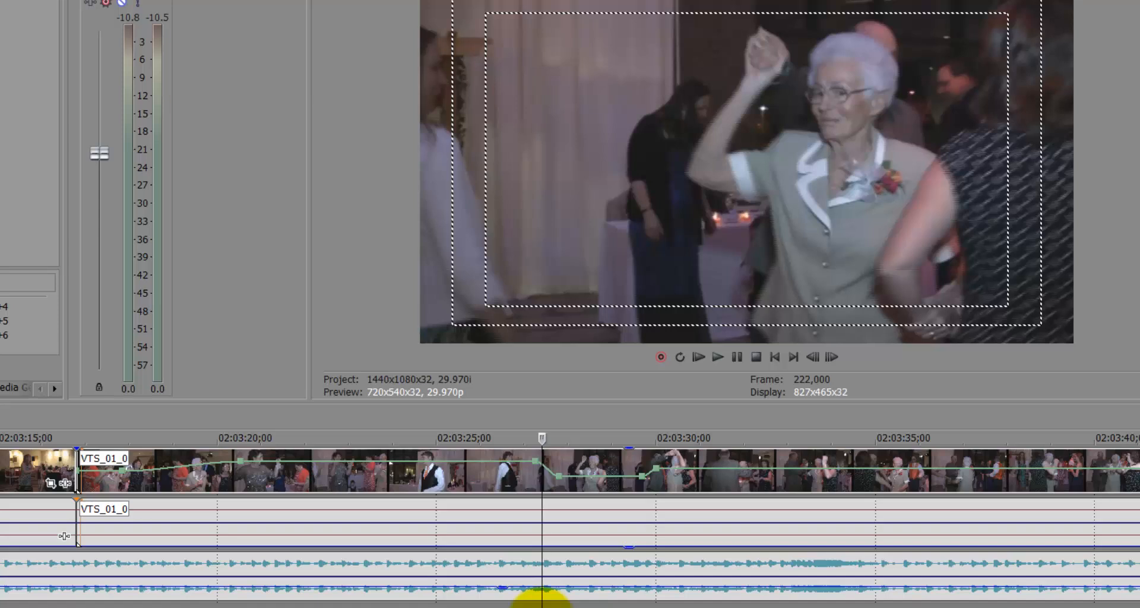
{"action": "left_click", "coordinate": [717, 357]}
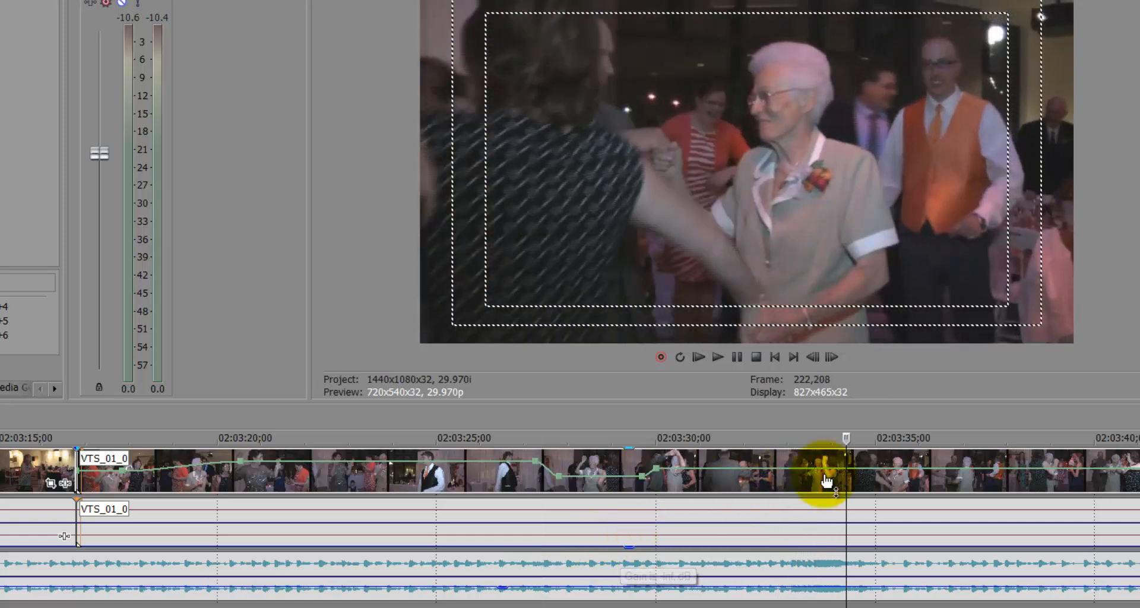
Split the clip at 02:03:30 so the following footage becomes its own event
{"action": "left_click", "coordinate": [830, 480]}
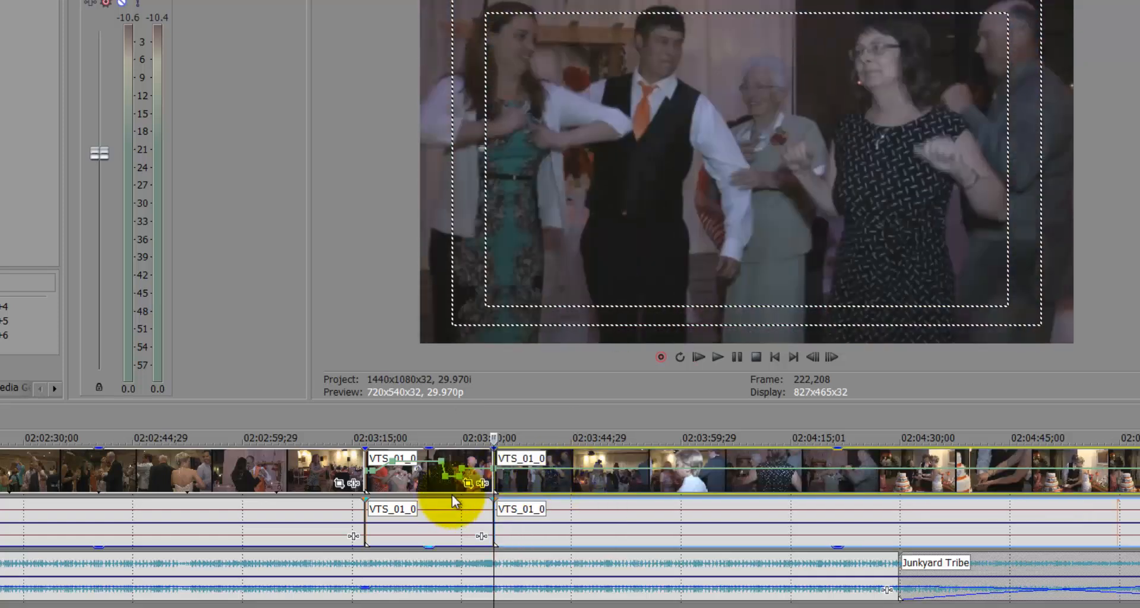
{"action": "mouse_move", "coordinate": [611, 517]}
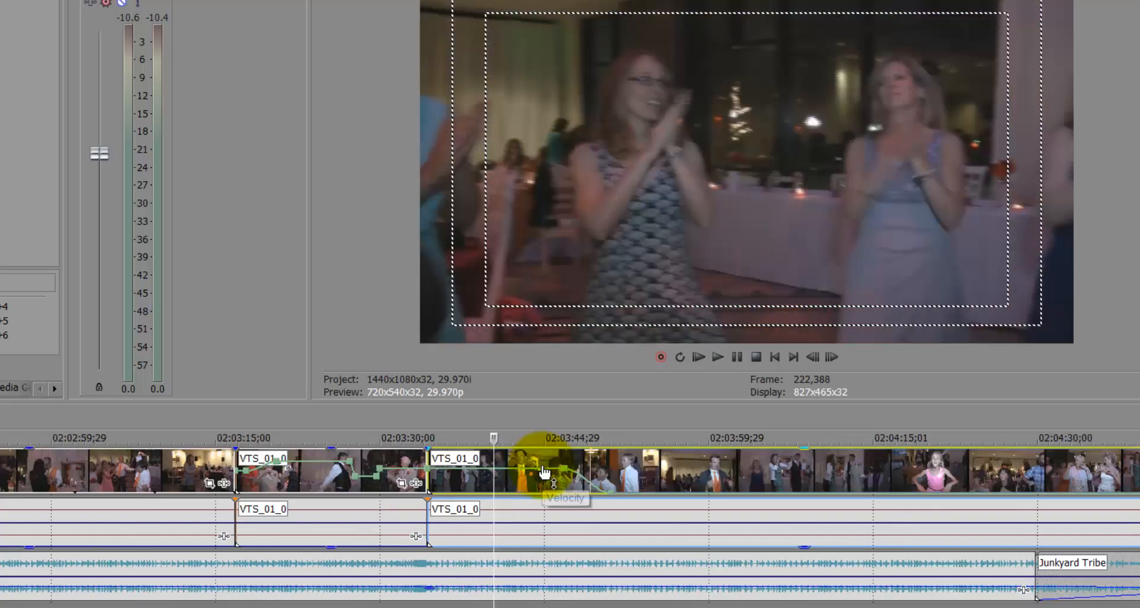
{"action": "mouse_move", "coordinate": [545, 472]}
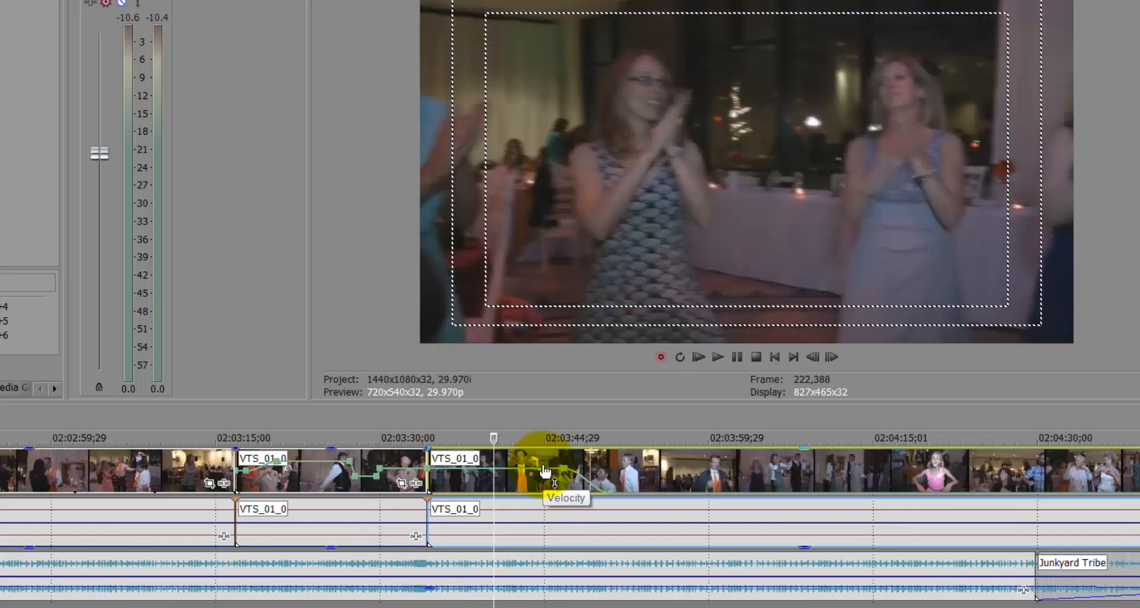